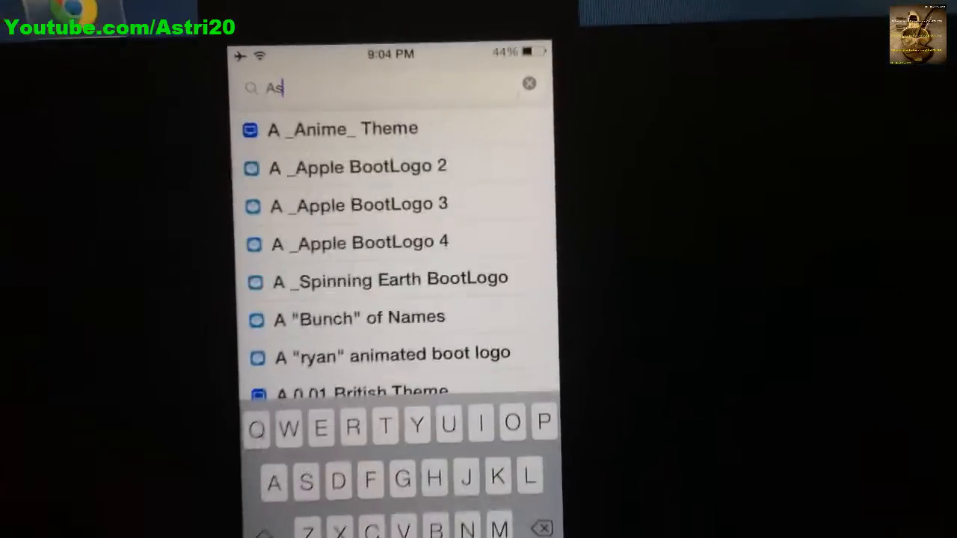
Search Cydia for "Asp" and open the Asphaleia package details page.
{"action": "type", "text": "p"}
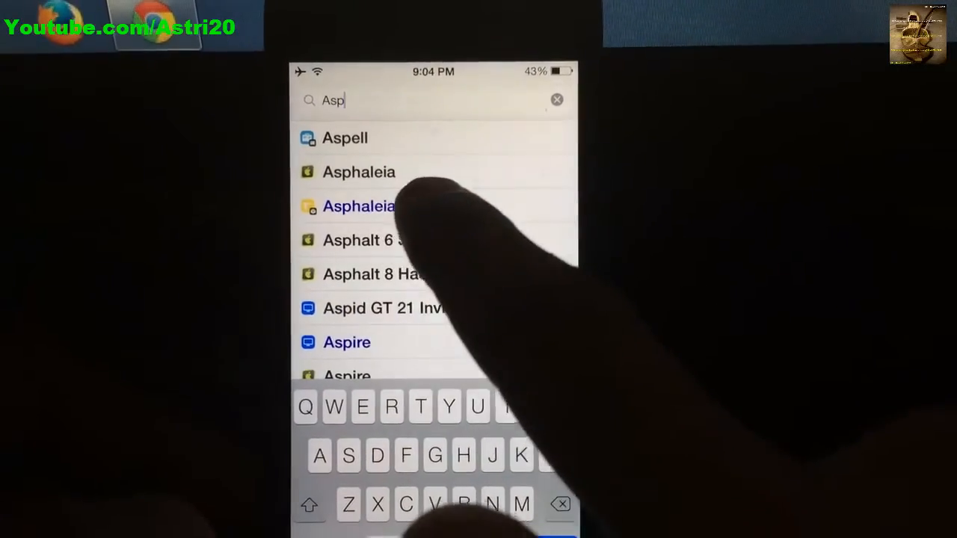
{"action": "left_click", "coordinate": [358, 206]}
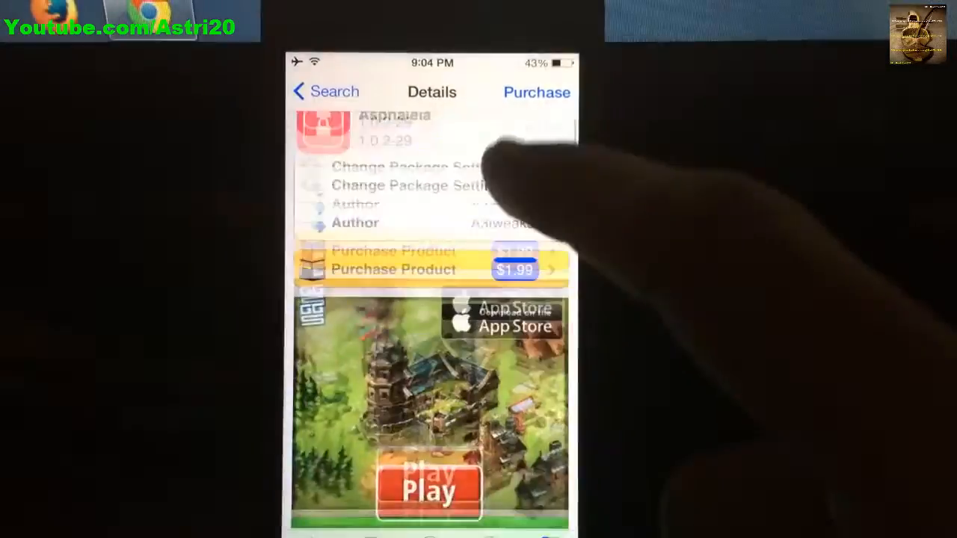
Review the Asphaleia details page and start its install to reach the Confirm screen.
{"action": "scroll", "scroll_direction": "down", "scroll_amount": 3}
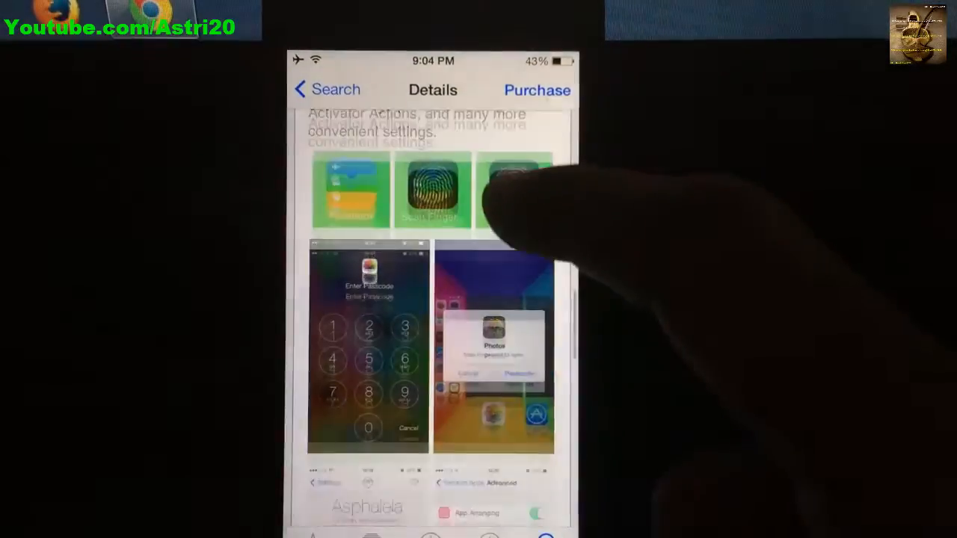
{"action": "scroll", "scroll_direction": "up", "scroll_amount": 3}
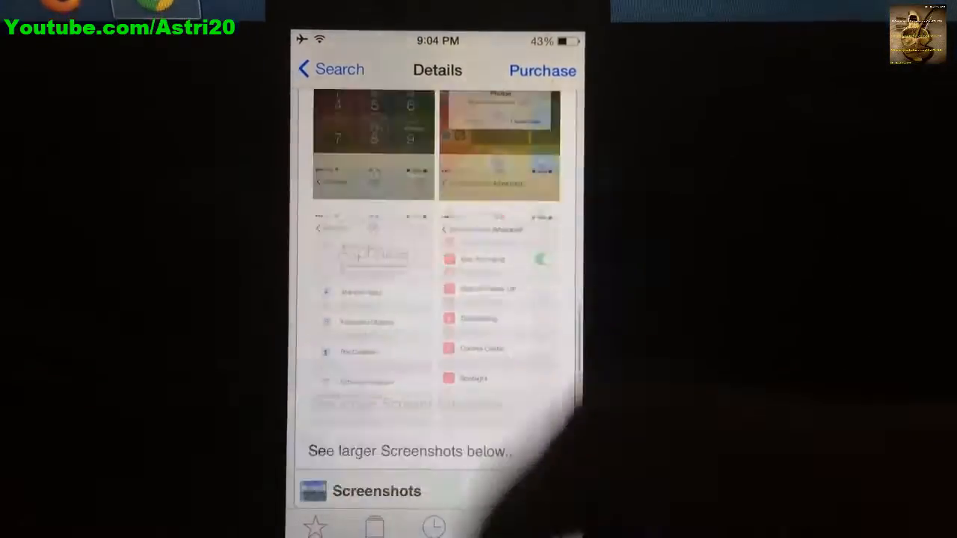
{"action": "left_click", "coordinate": [543, 70]}
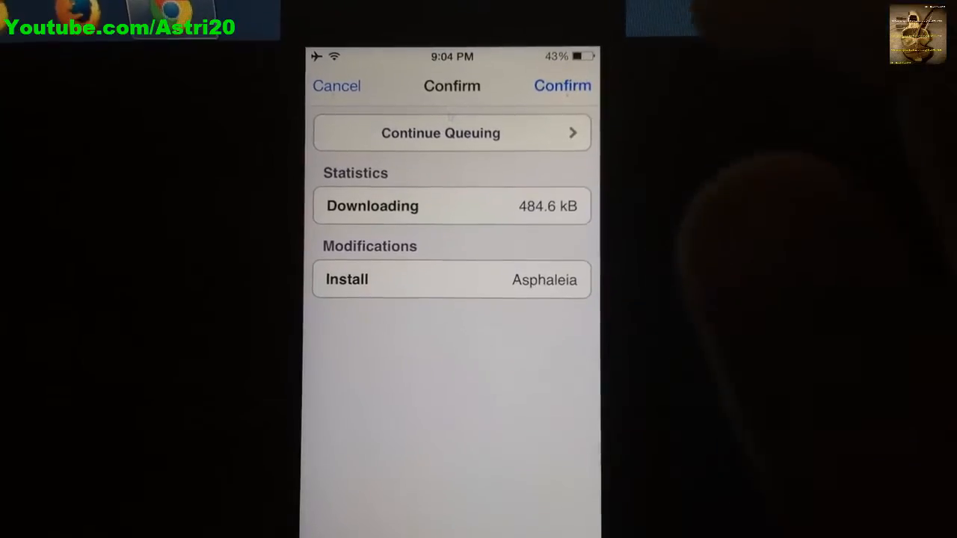
Confirm the Asphaleia installation, then reach its Secured Apps list in Settings.
{"action": "left_click", "coordinate": [562, 86]}
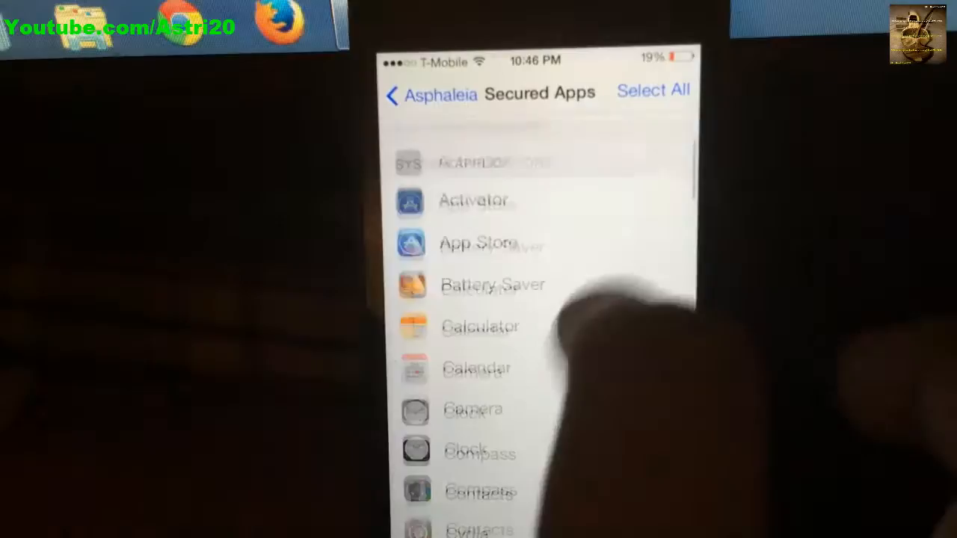
Browse the Secured Apps list and go back to the main Asphaleia settings page.
{"action": "scroll", "scroll_direction": "down", "scroll_amount": 3}
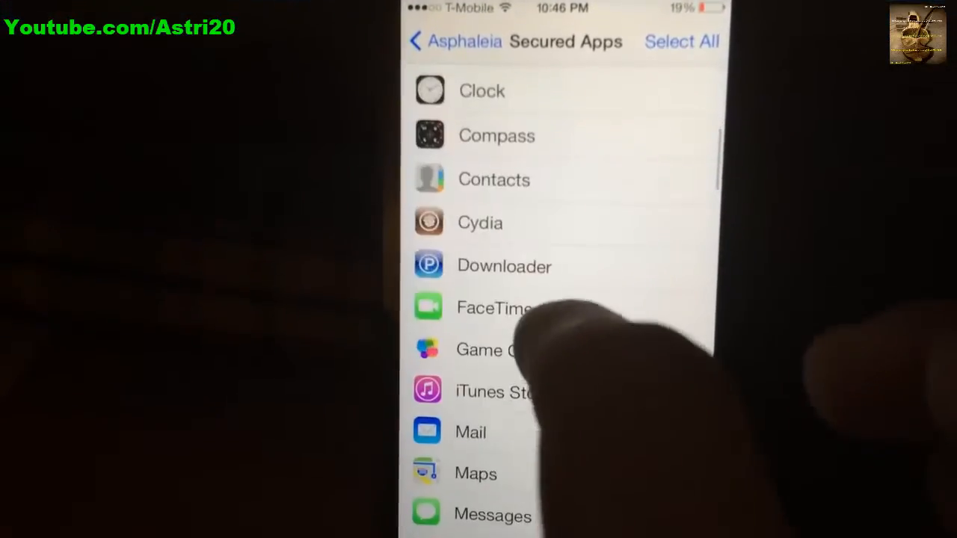
{"action": "scroll", "scroll_direction": "up", "scroll_amount": 3}
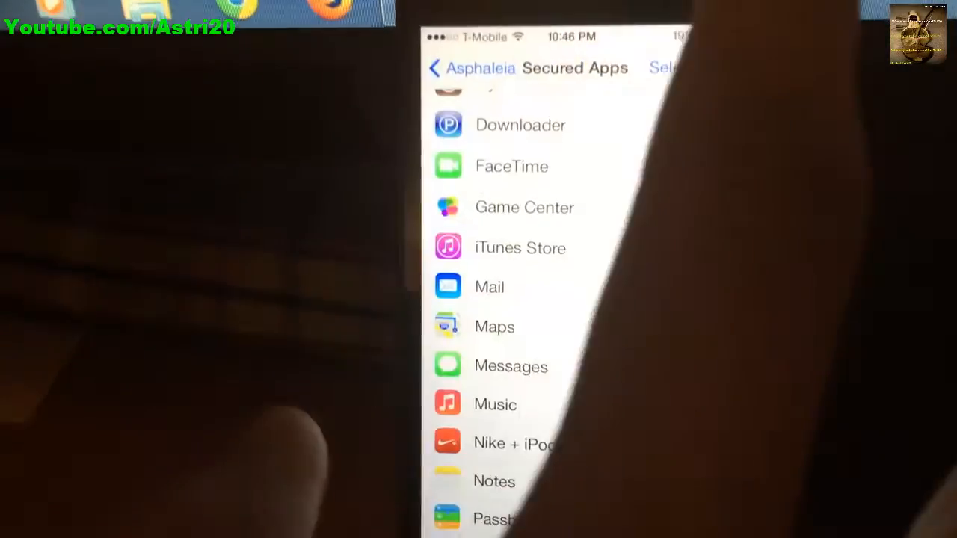
{"action": "left_click", "coordinate": [445, 69]}
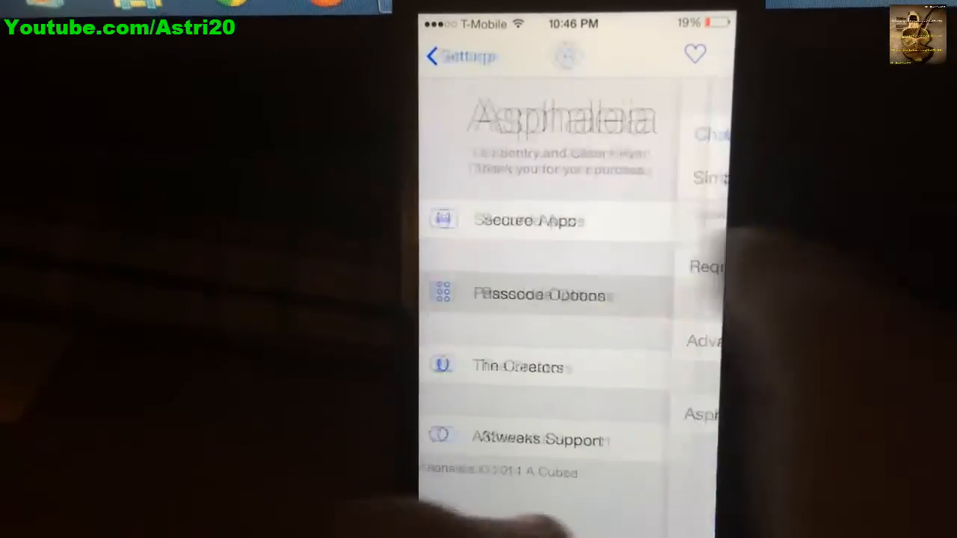
Open Asphaleia Passcode Options, showing Simple Passcode on and immediate authorization.
{"action": "left_click", "coordinate": [542, 295]}
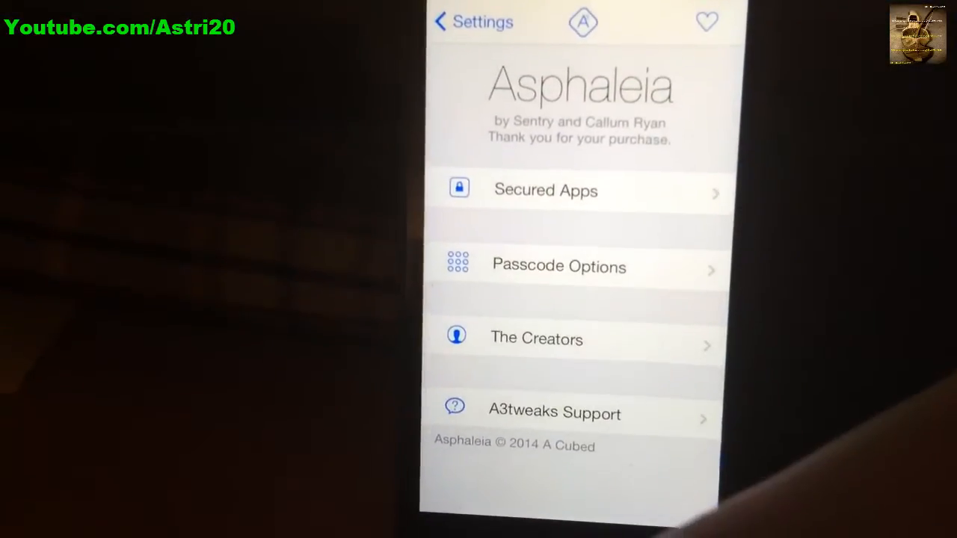
{"action": "left_click", "coordinate": [558, 266]}
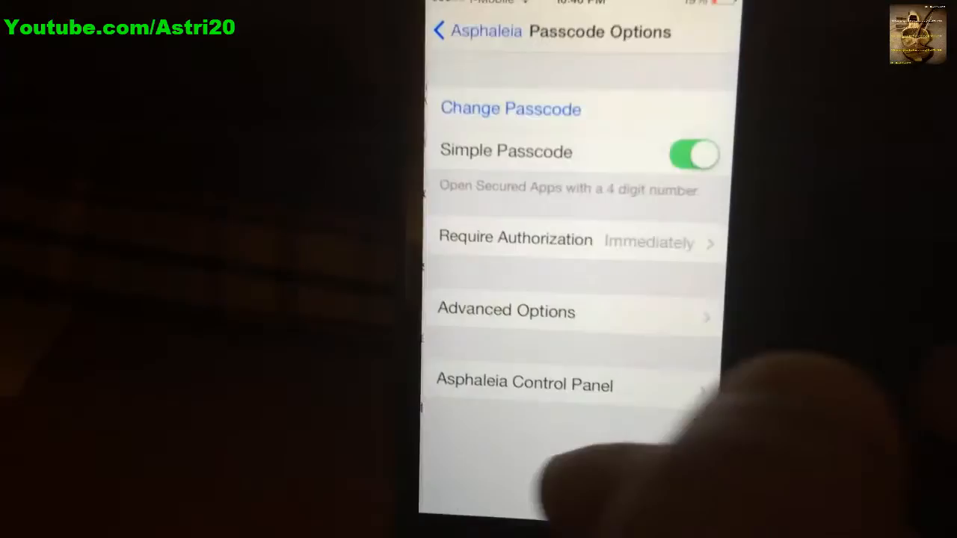